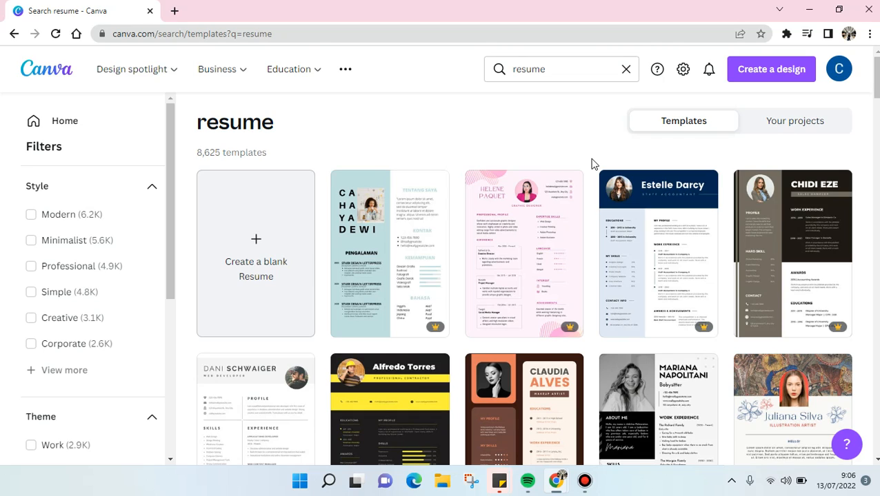
Step: Open the Brown Simple Barista Resume template in the editor and select its profile photo
scroll(down, 3)
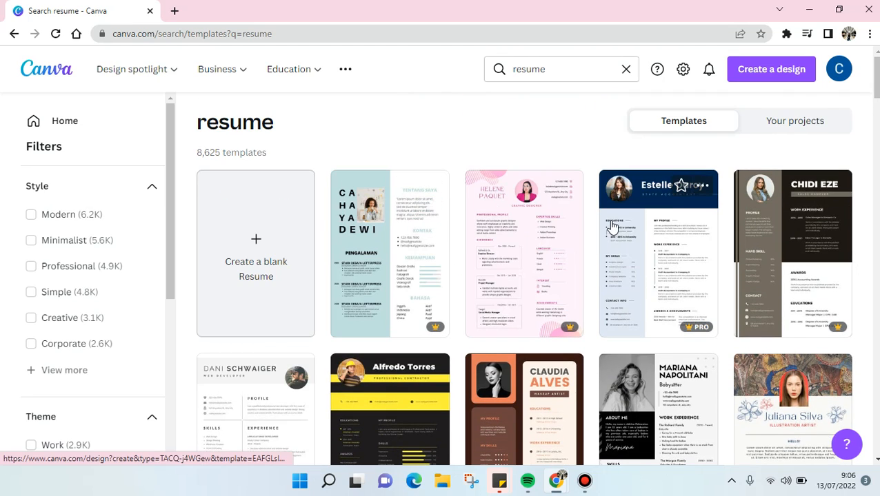
mouse_move(617, 200)
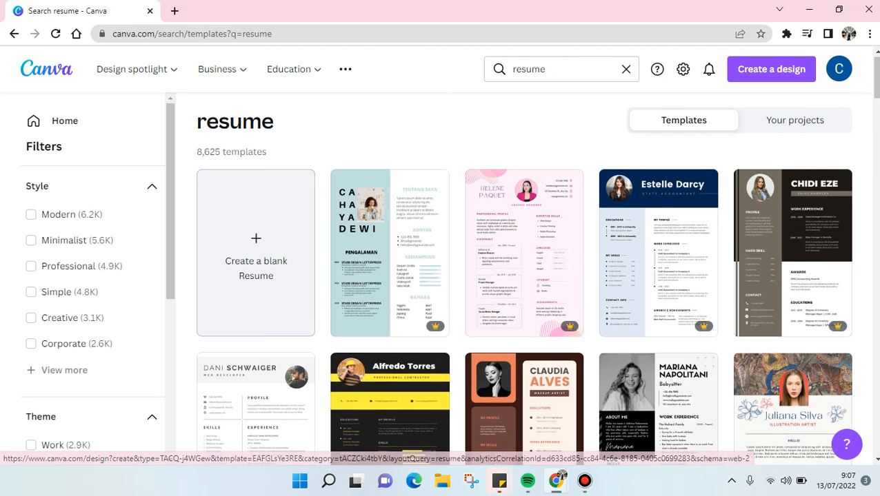
scroll(down, 3)
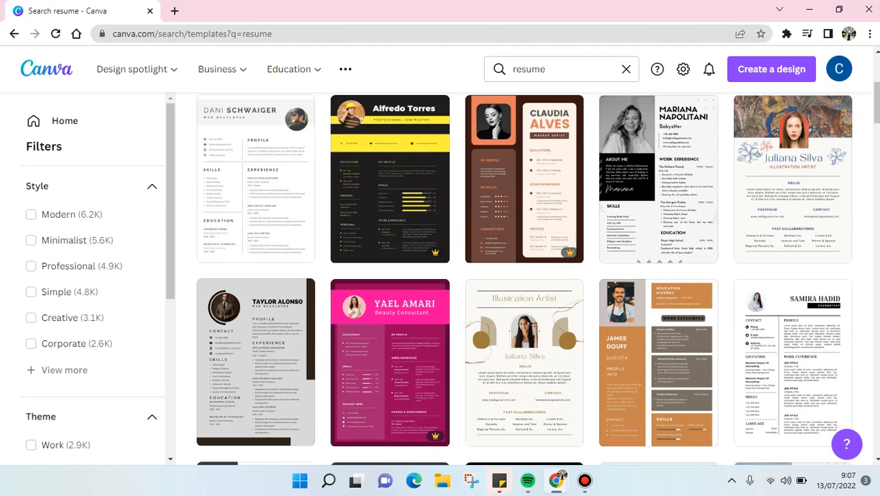
mouse_move(568, 400)
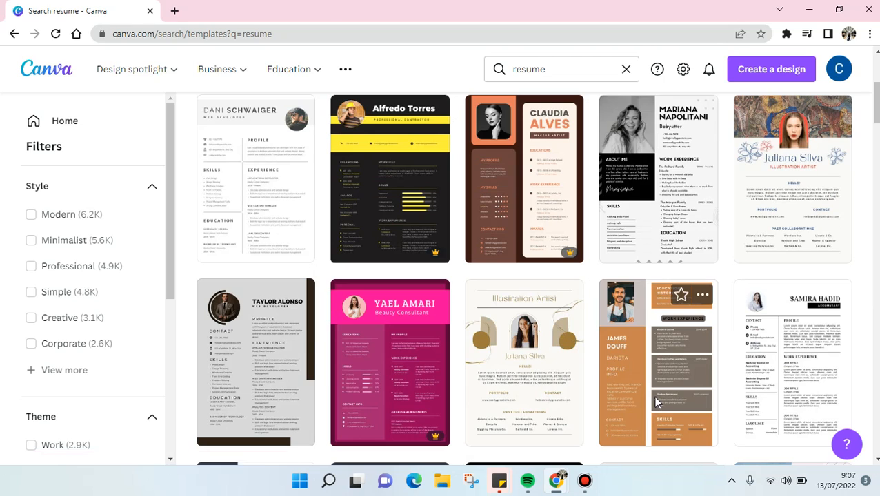
click(656, 361)
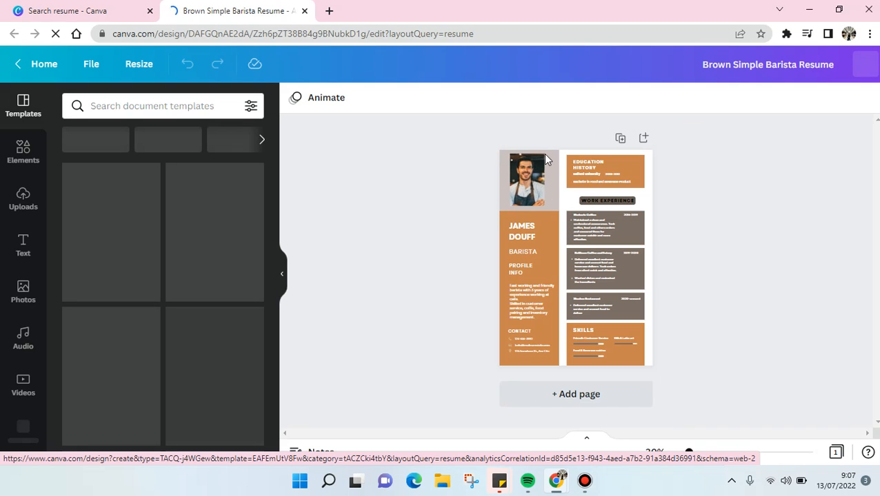
click(526, 181)
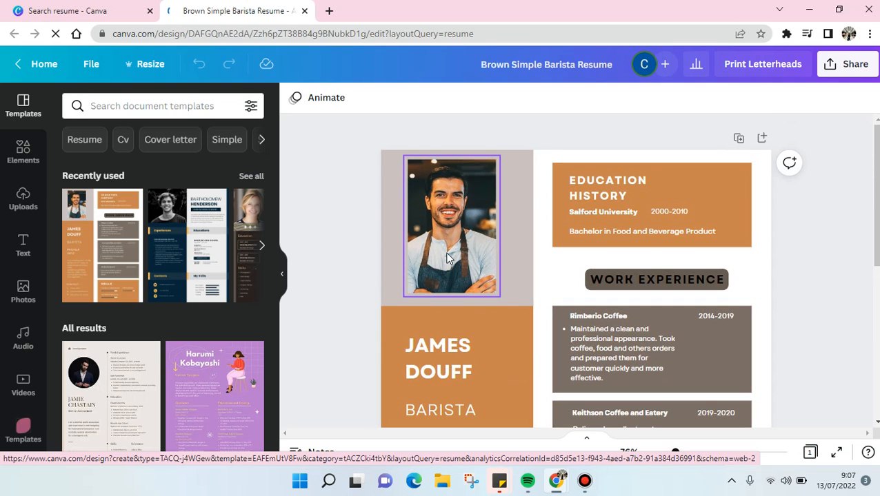
click(452, 226)
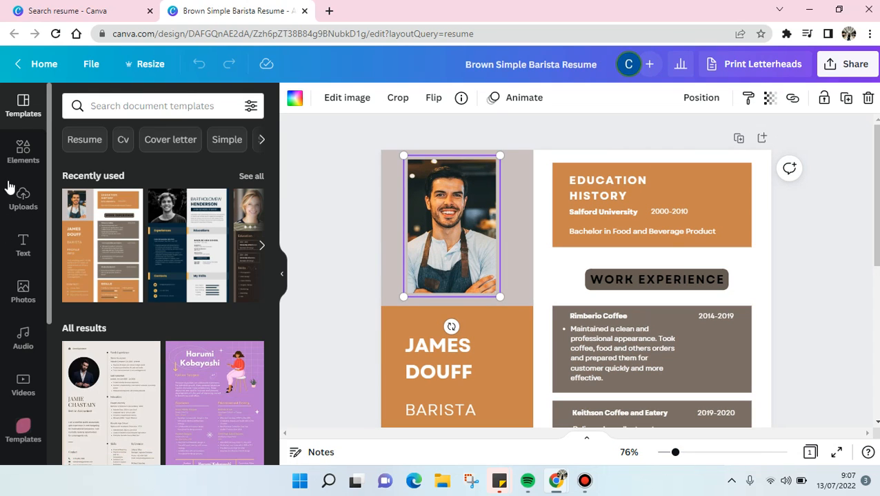
Step: From Uploads, start Upload media and browse to the folder holding the replacement photo
click(23, 200)
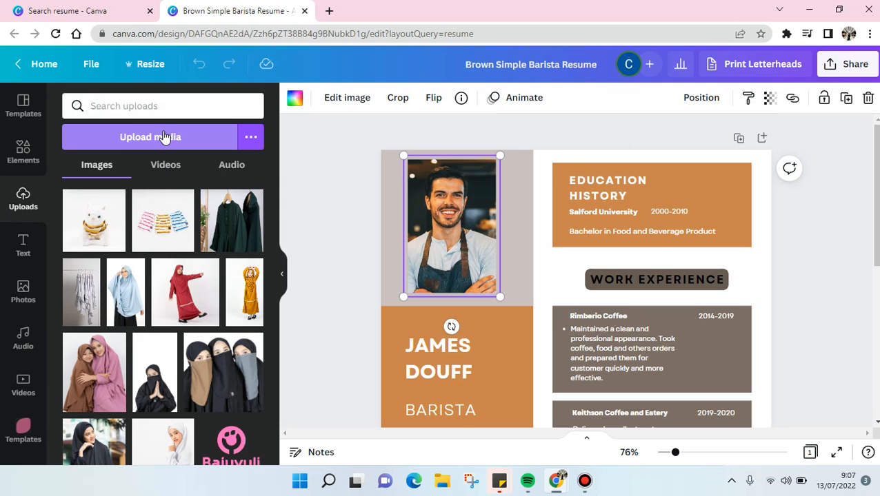
click(150, 137)
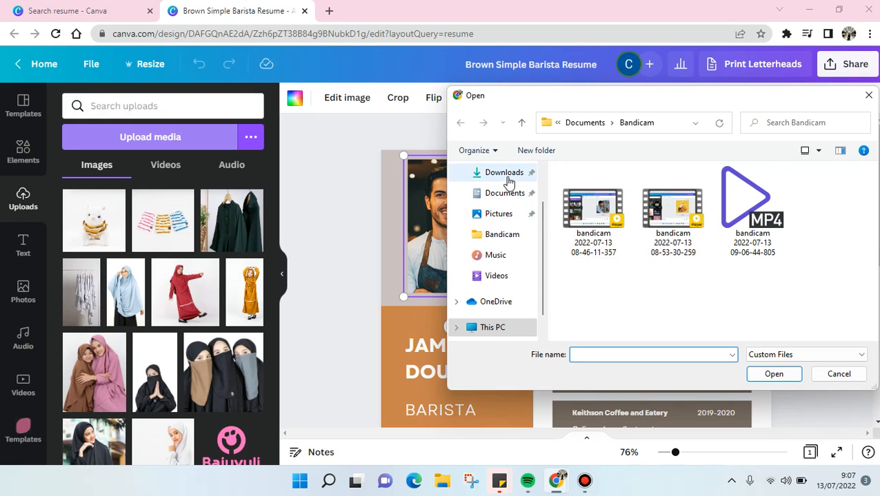
click(503, 172)
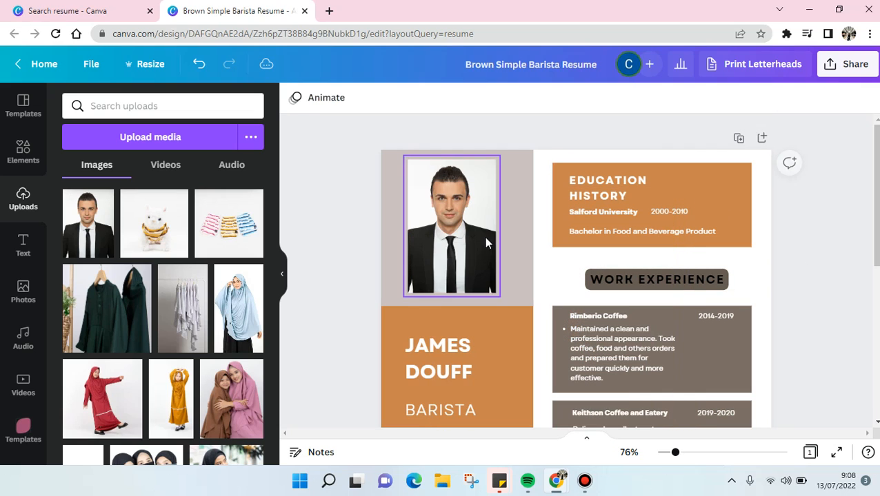
Step: Return to the Templates panel and deselect everything to view the full resume with its new portrait
click(618, 353)
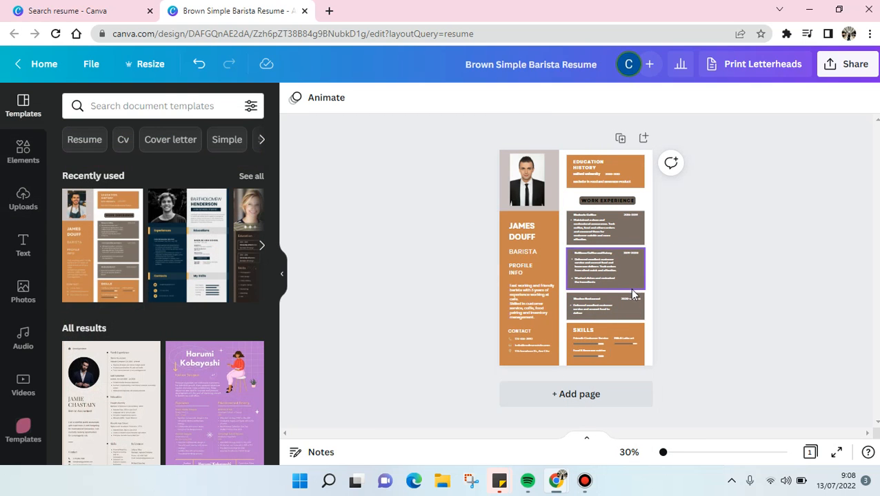
click(707, 299)
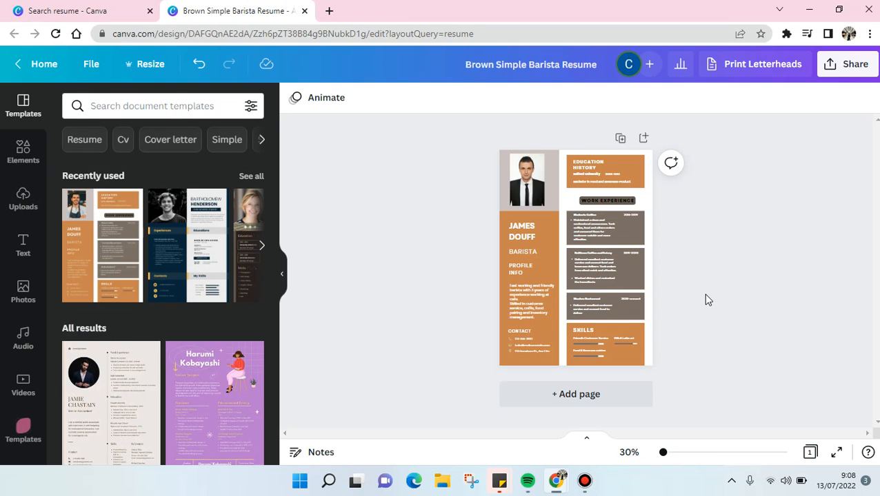